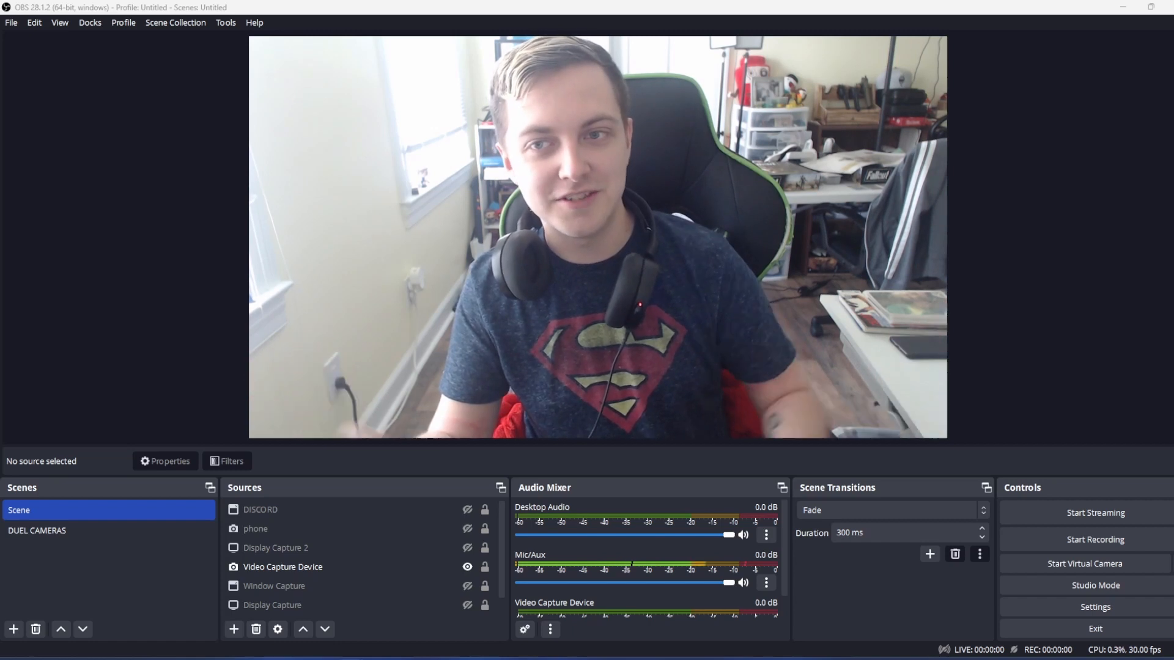
Step: Open the Video Capture Device source's properties showing its Custom 1920x1080 resolution
click(275, 547)
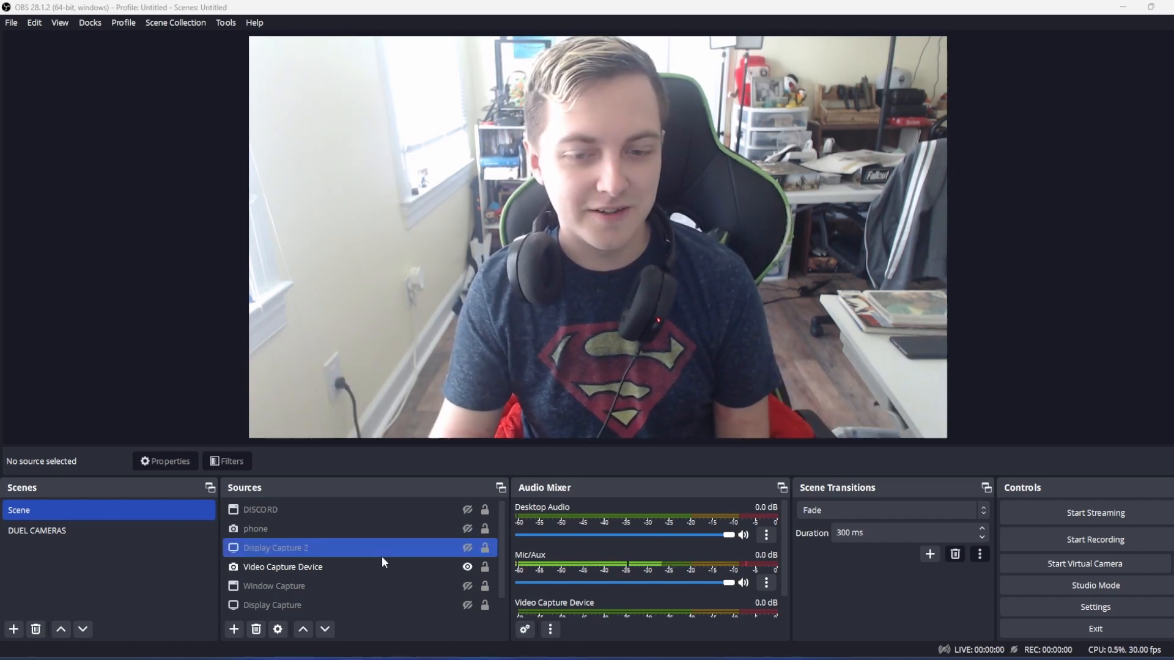
right_click(282, 567)
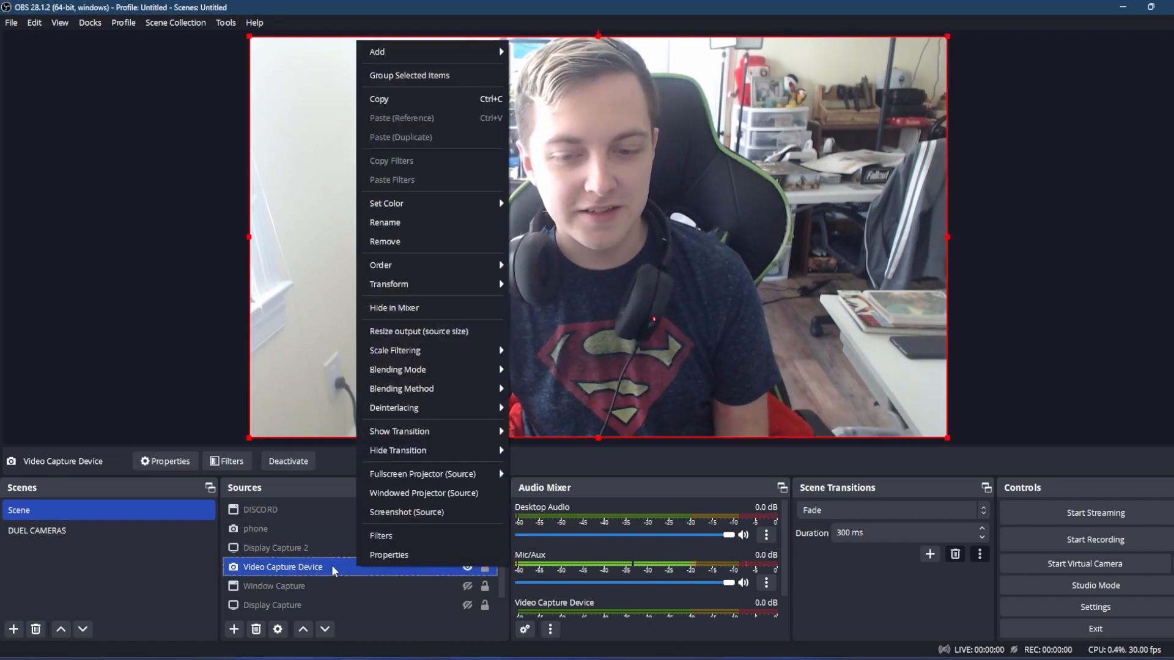
click(389, 554)
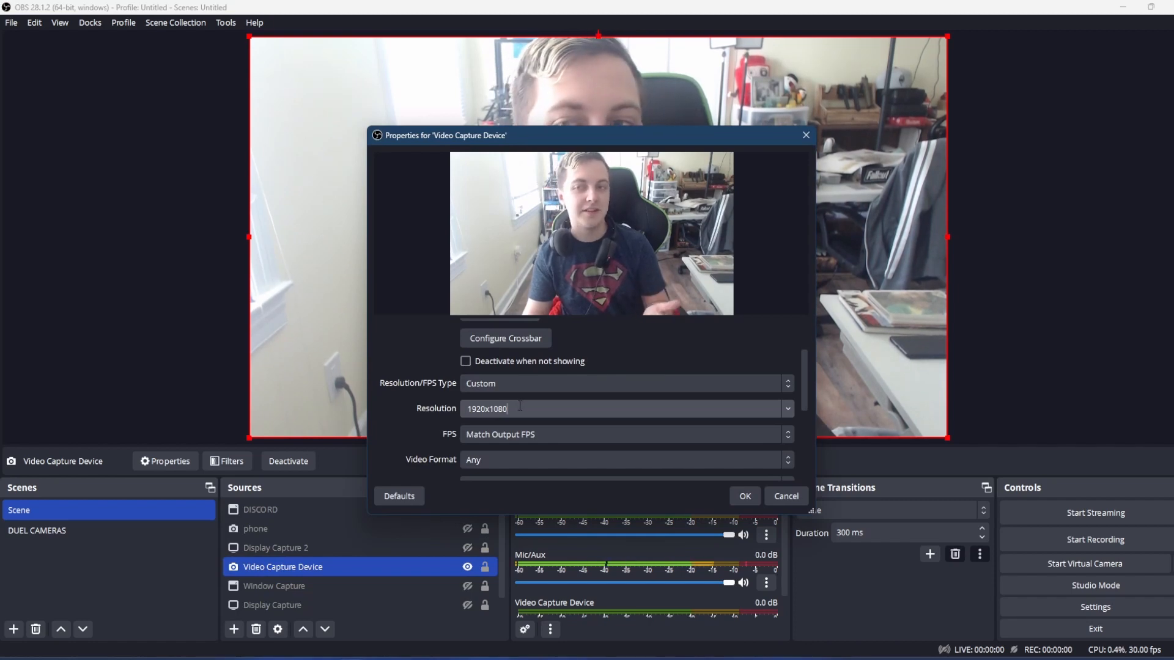
Step: Close the webcam properties dialog and reselect Video Capture Device in Sources
click(625, 383)
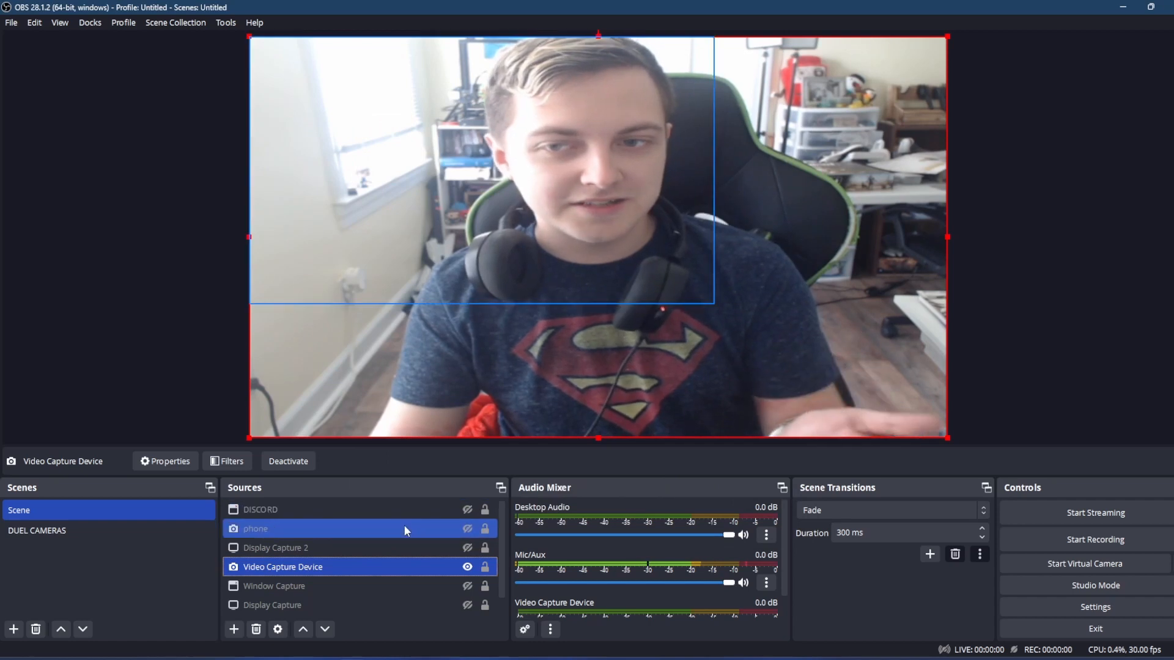
click(282, 566)
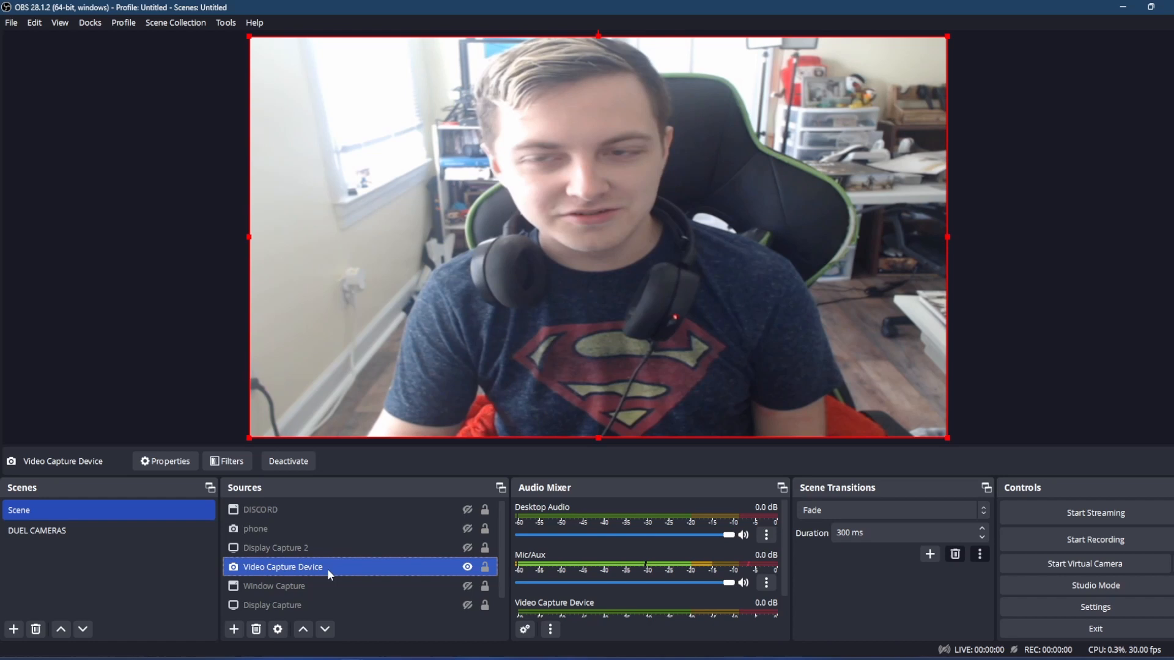
click(163, 460)
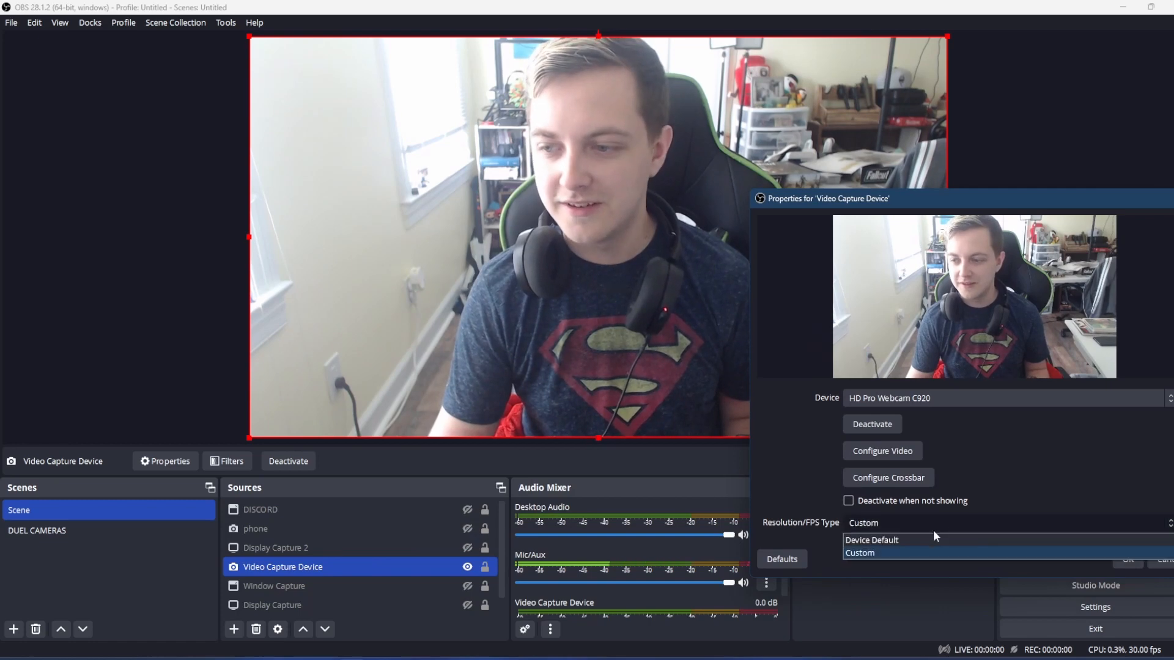
click(871, 540)
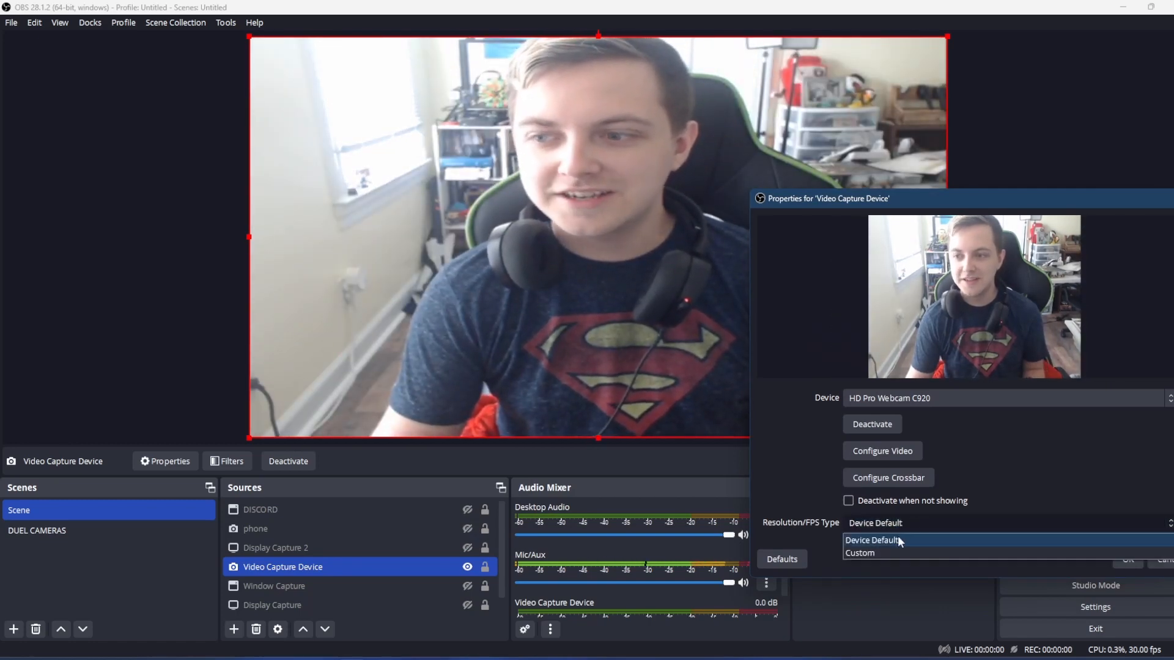
click(859, 552)
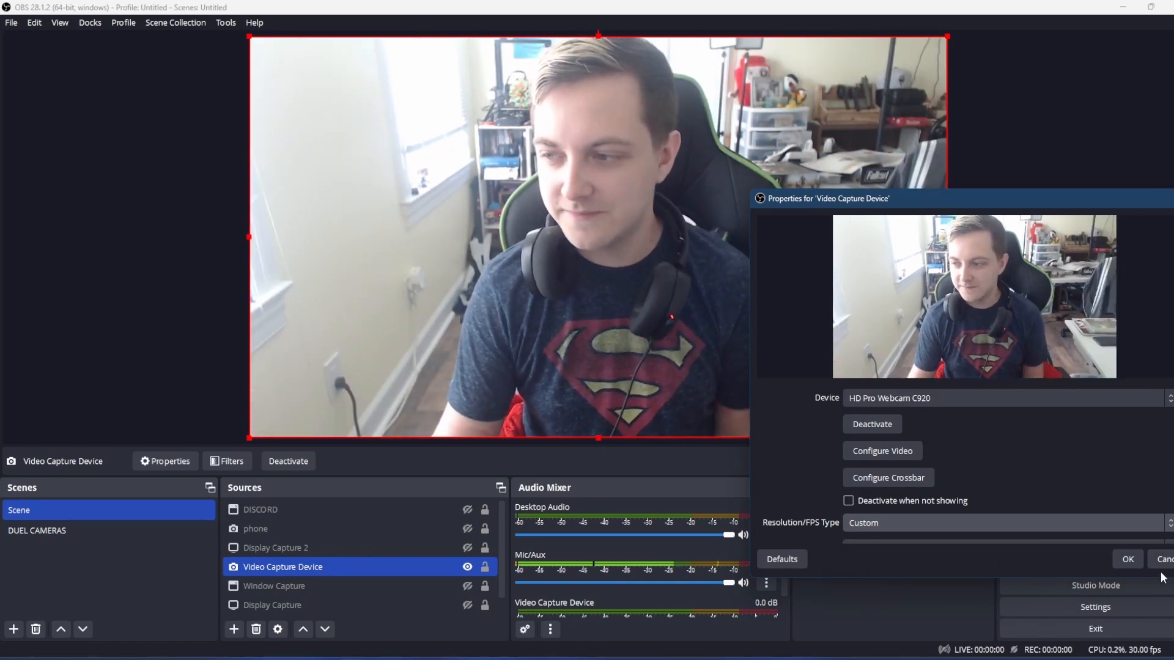
click(1160, 559)
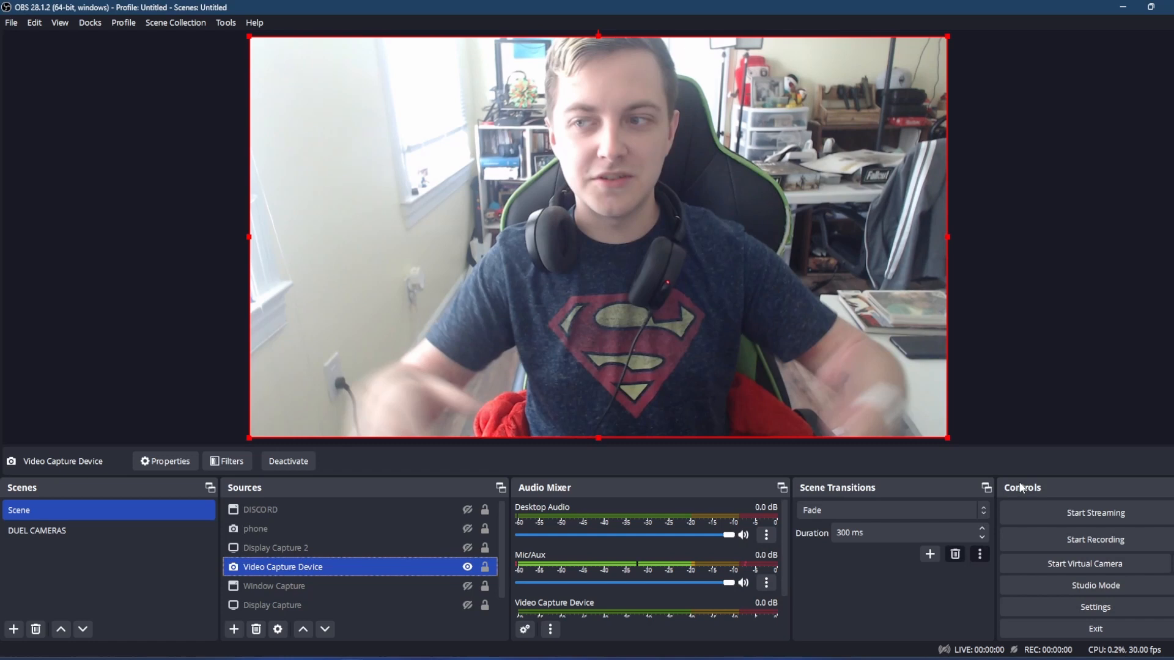